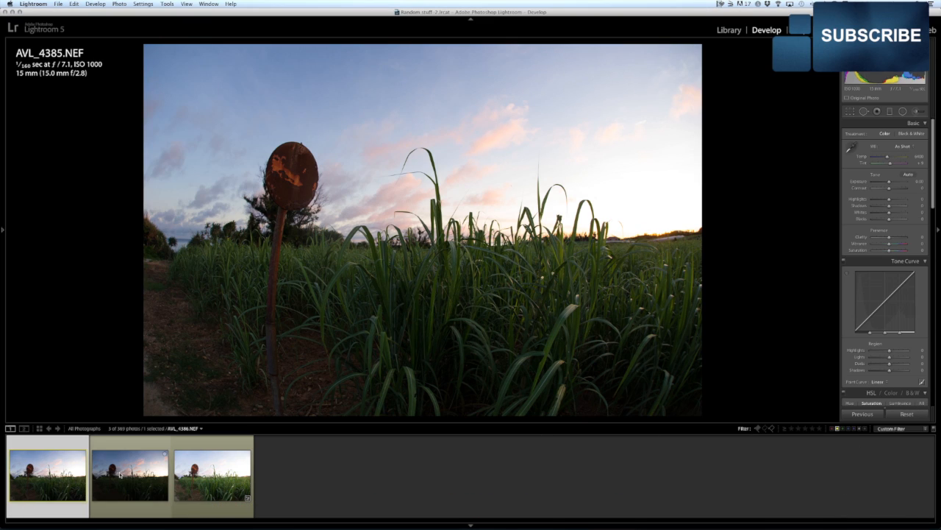
# Reset the dark and bright exposures' develop settings and review each bracketed frame.
pyautogui.click(130, 474)
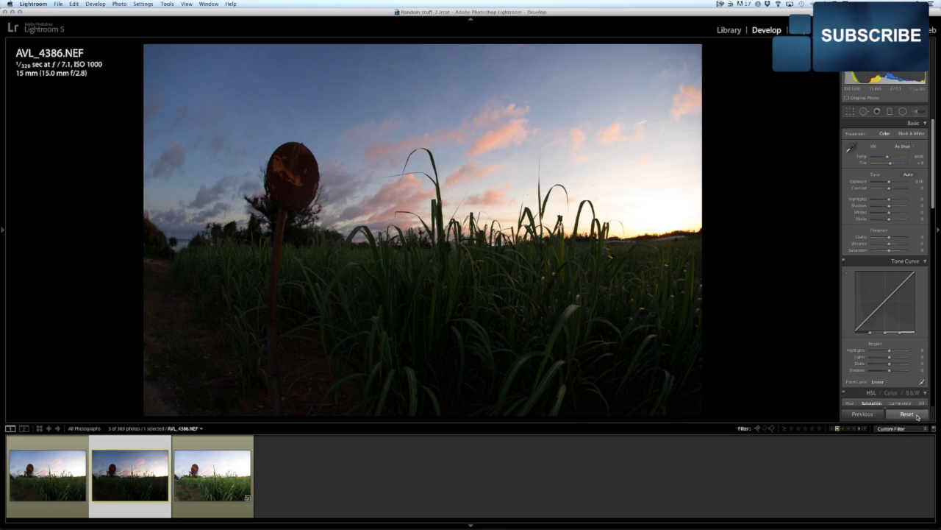
pyautogui.click(212, 474)
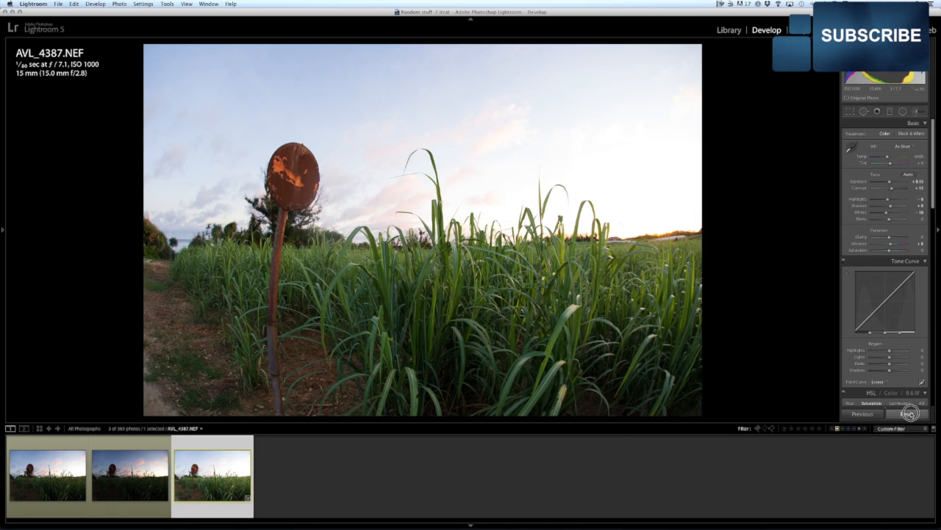
pyautogui.click(909, 412)
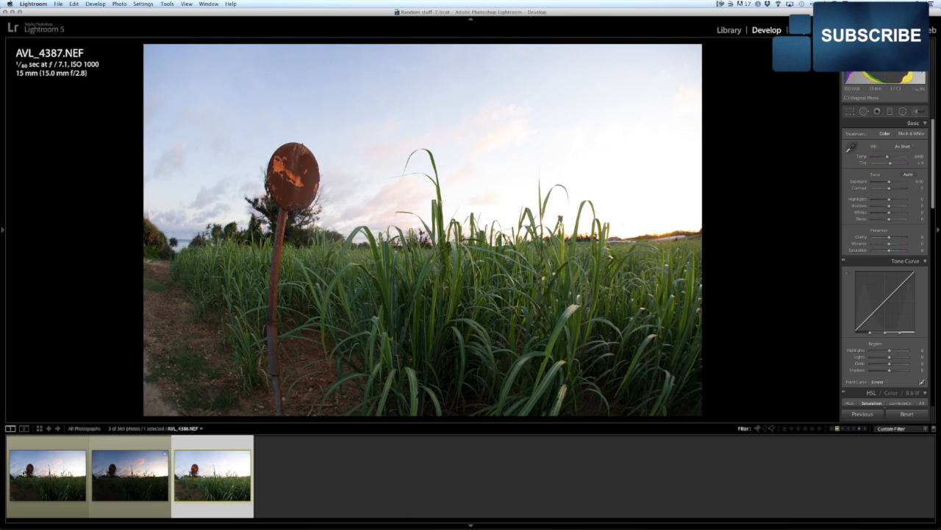
pyautogui.click(47, 474)
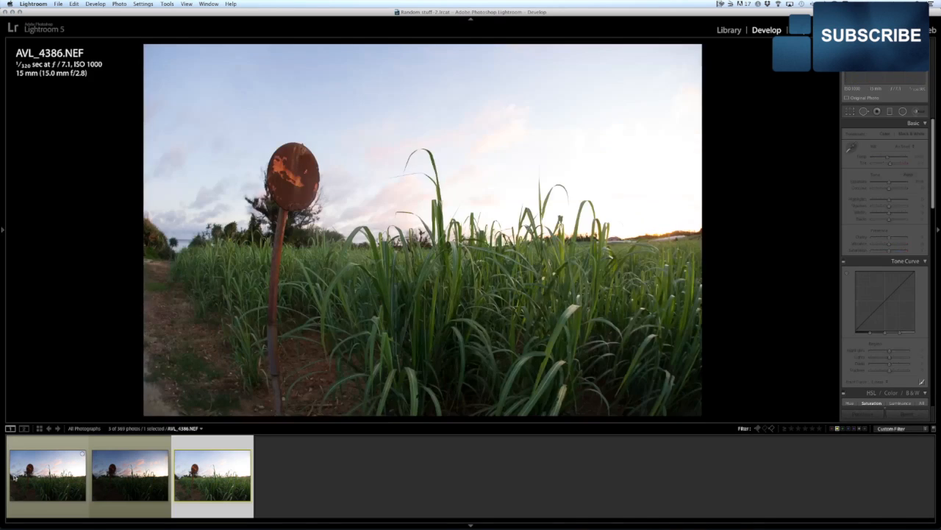
pyautogui.click(129, 474)
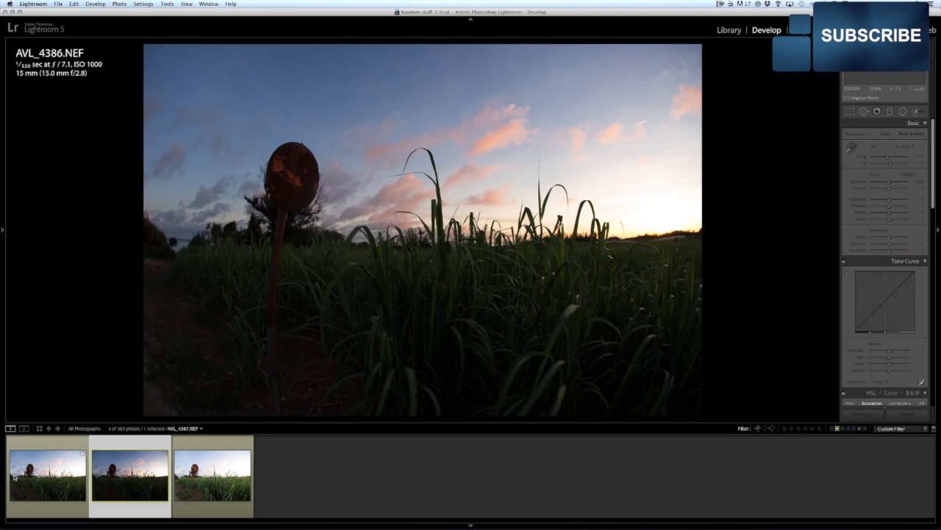
pyautogui.click(47, 474)
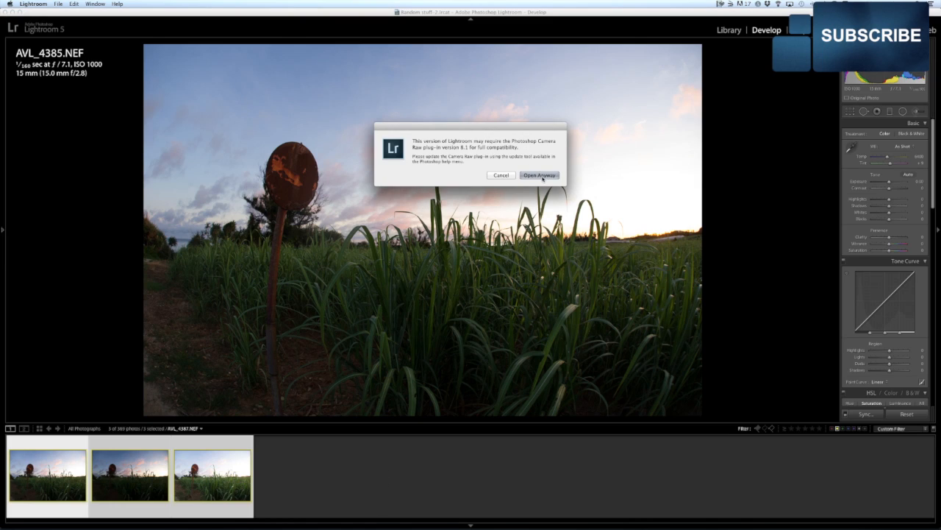
# Choose Open Anyway on the Camera Raw compatibility warning.
pyautogui.click(539, 175)
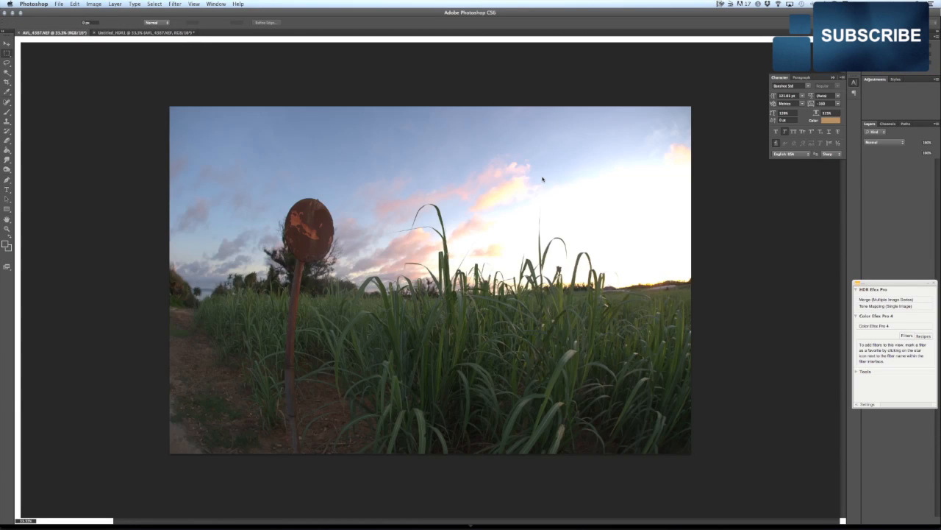
# Load the three exposures into Merge to HDR Pro and wait for the tone-mapped preview.
pyautogui.click(44, 32)
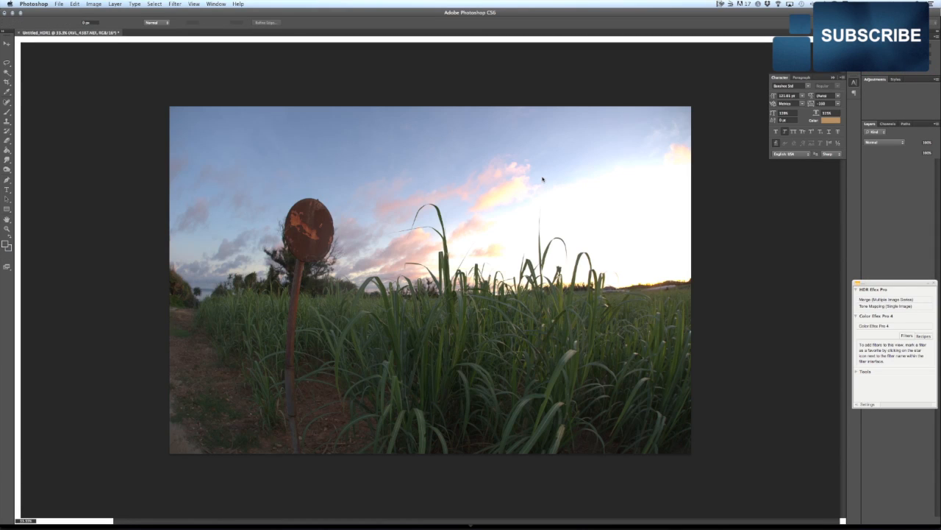
pyautogui.moveTo(542, 177)
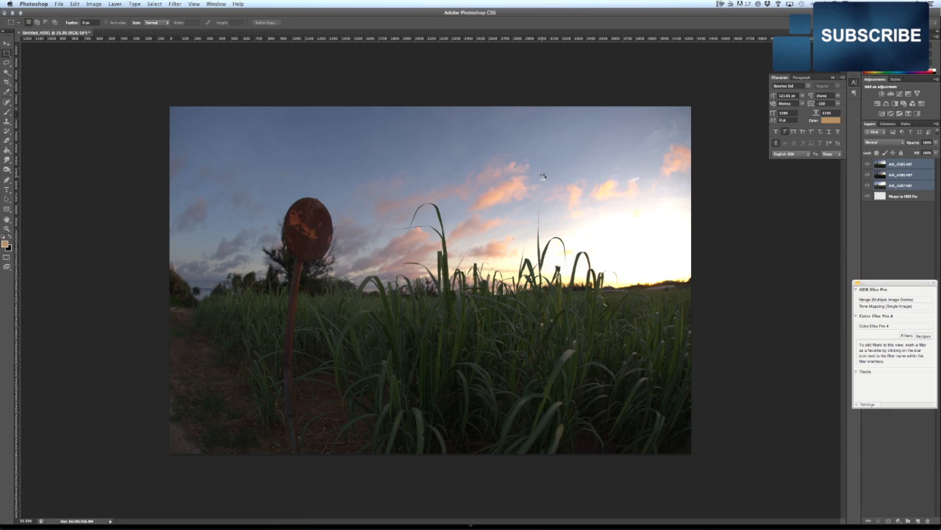
pyautogui.click(900, 173)
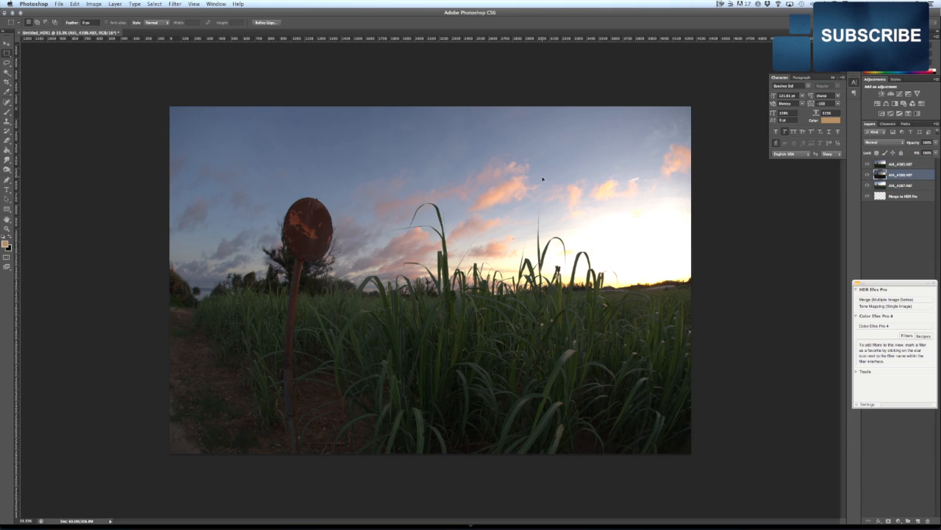
pyautogui.moveTo(541, 178)
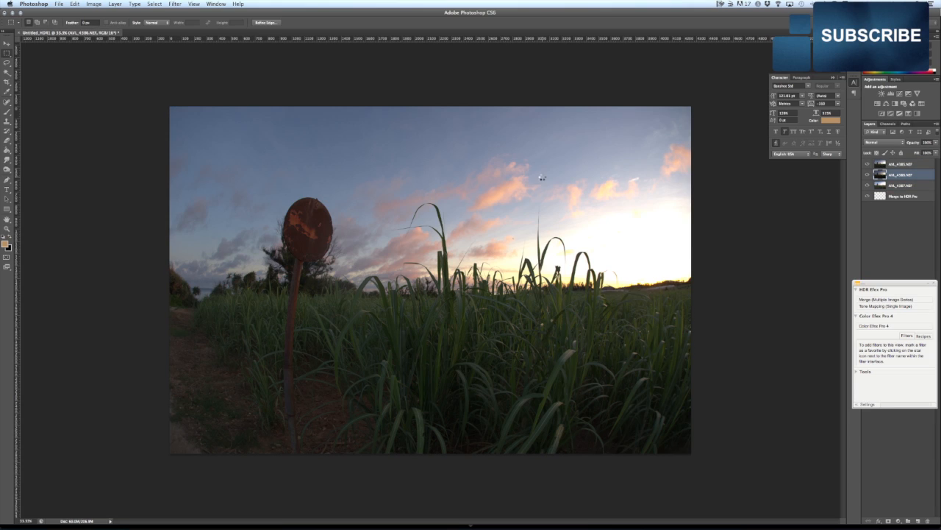
pyautogui.click(900, 169)
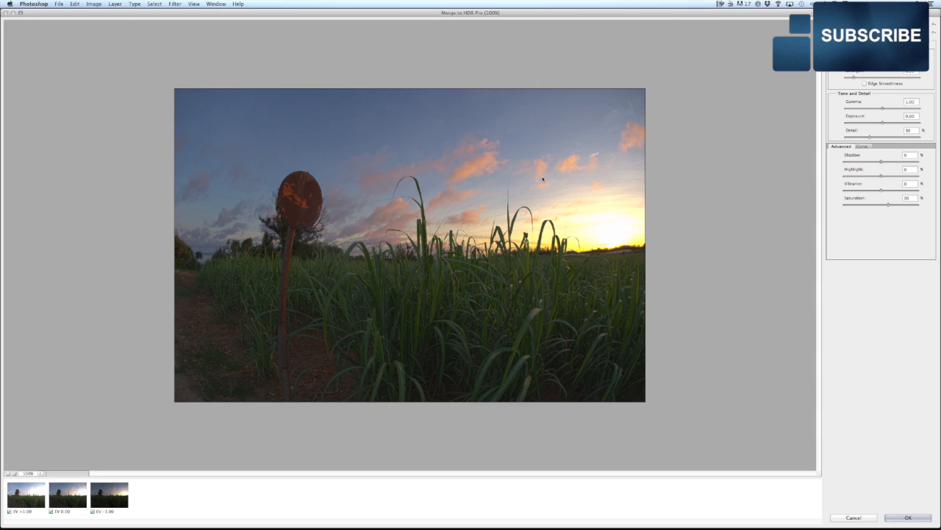
pyautogui.moveTo(373, 214)
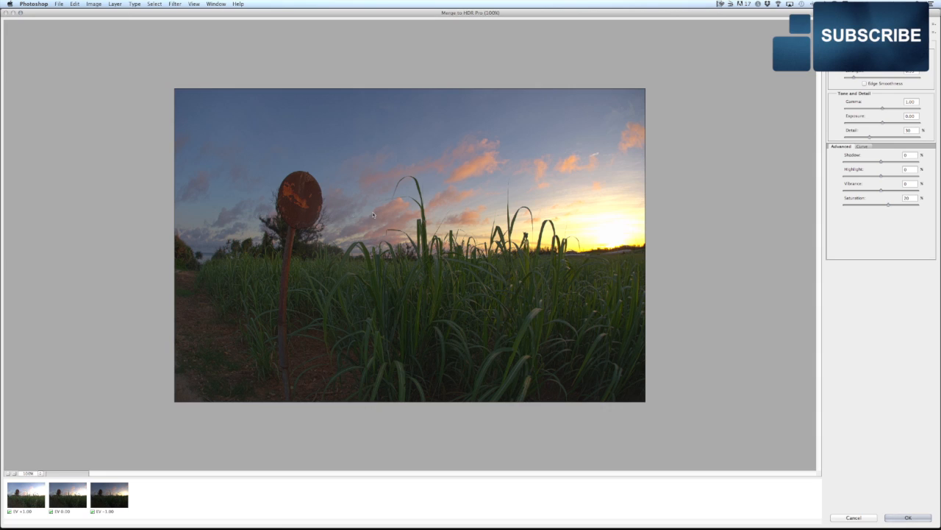
pyautogui.moveTo(425, 206)
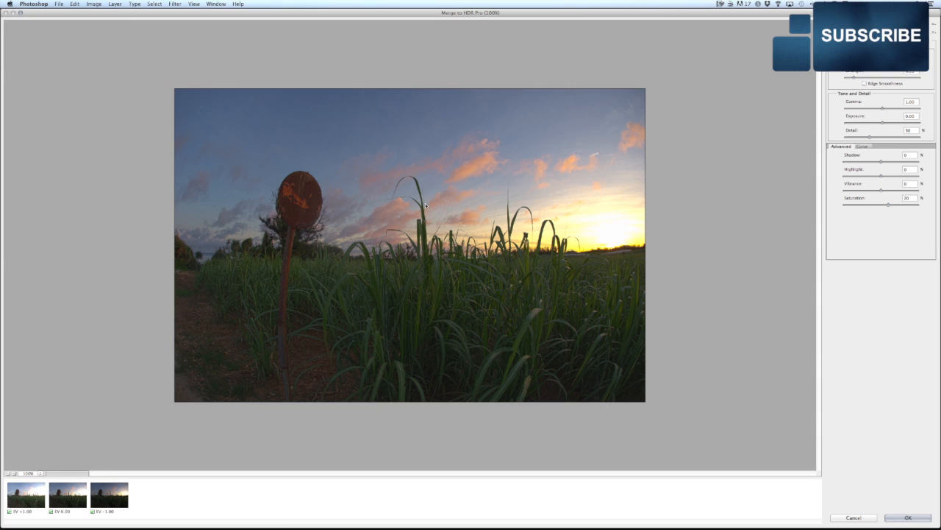
pyautogui.moveTo(620, 253)
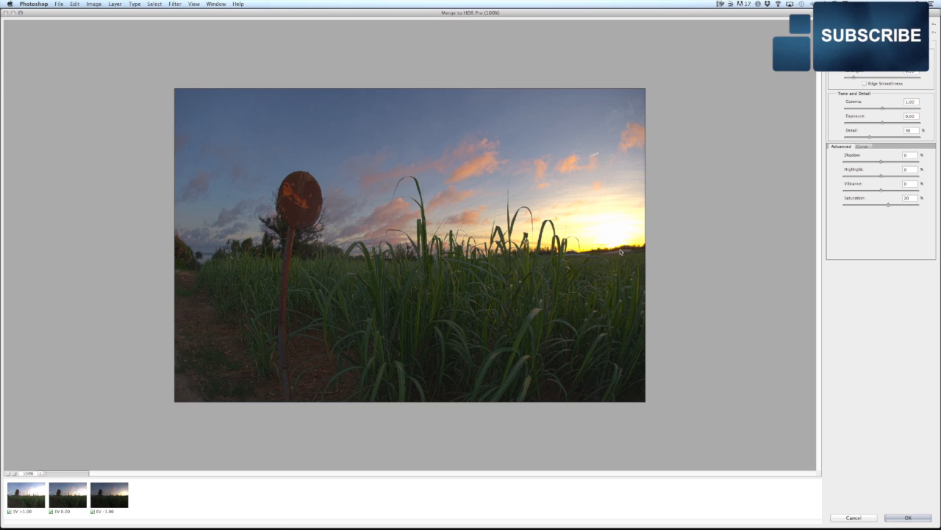
pyautogui.moveTo(412, 330)
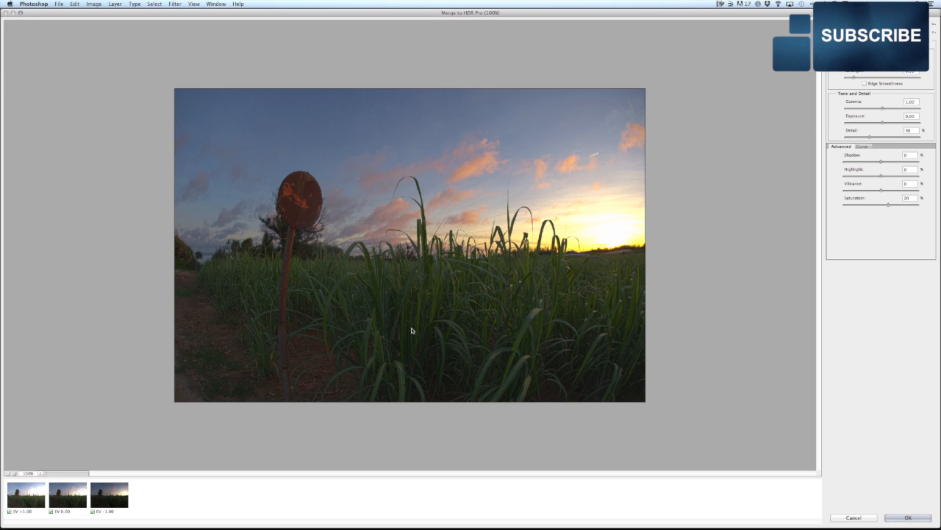
pyautogui.moveTo(26, 500)
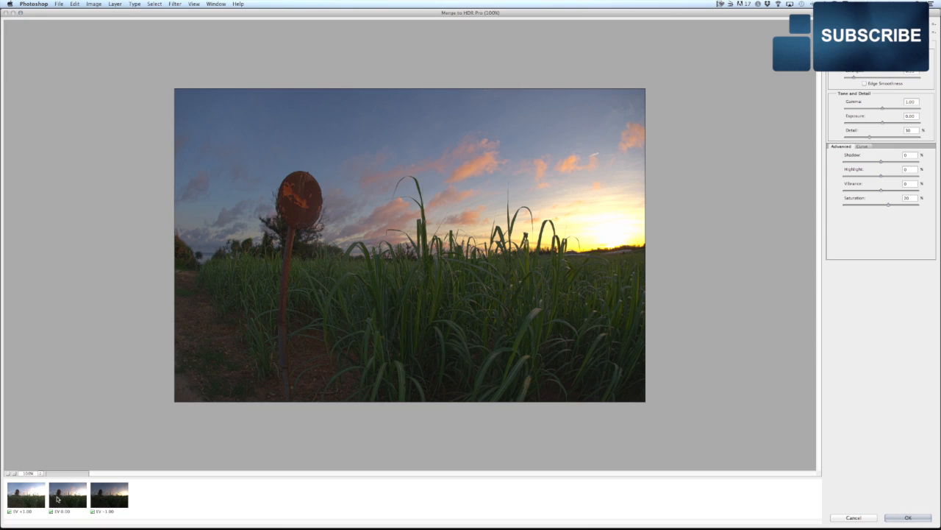
pyautogui.moveTo(105, 497)
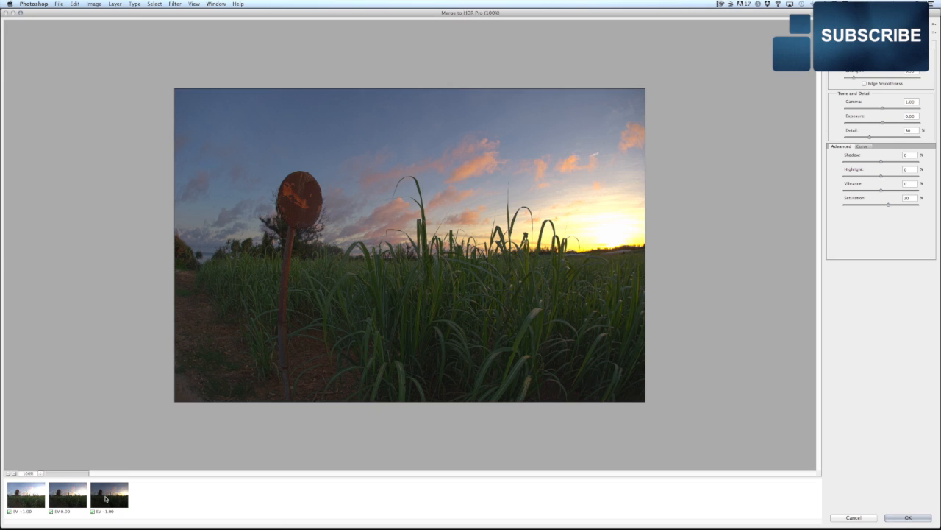
pyautogui.moveTo(194, 525)
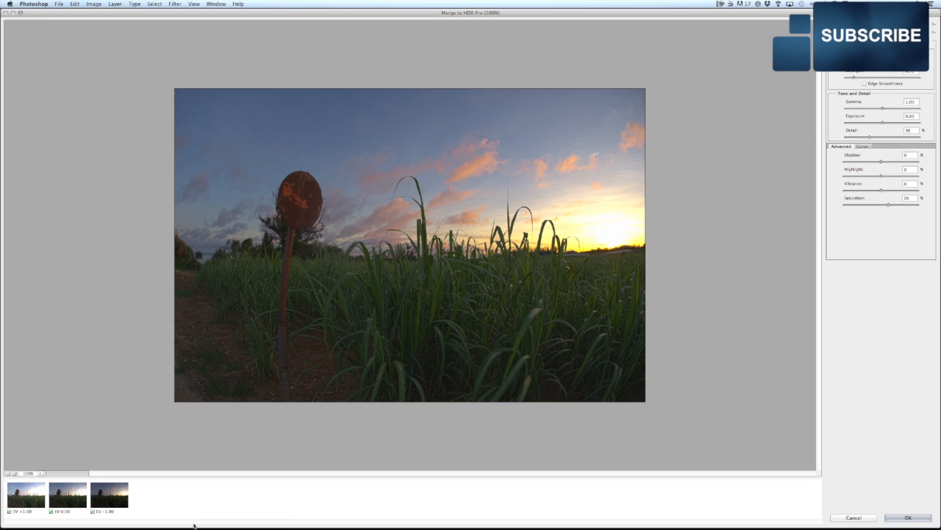
pyautogui.moveTo(541, 415)
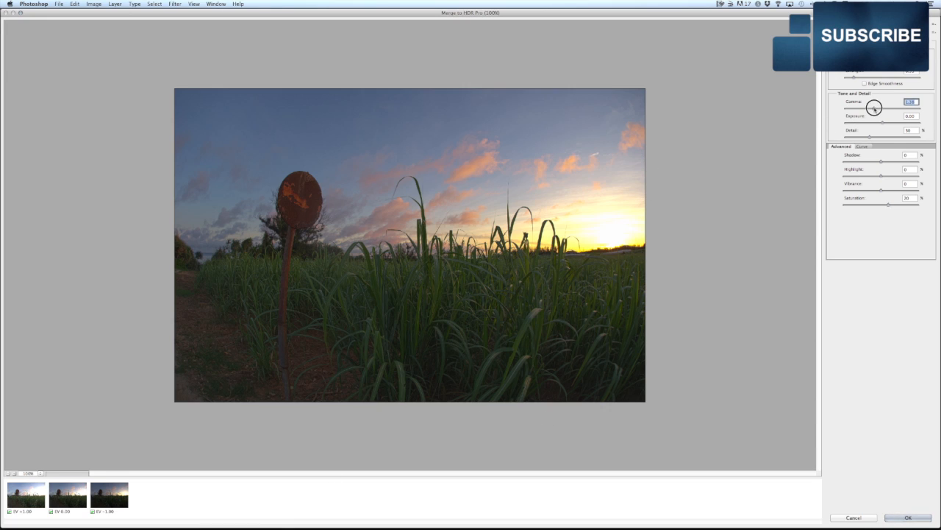
# Adjust the HDR gamma back to a contrastier look and dismiss the invalid value warning.
pyautogui.moveTo(883, 109); pyautogui.dragTo(871, 109)
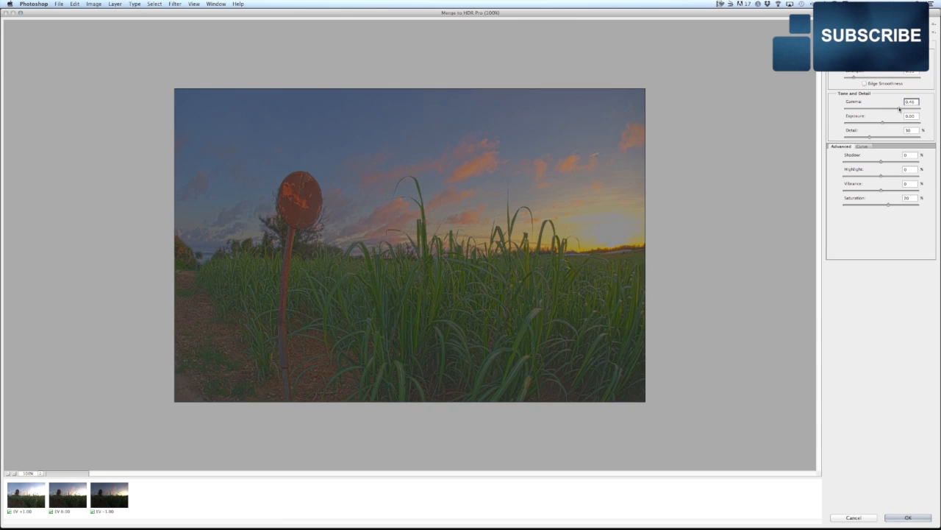
pyautogui.moveTo(901, 111); pyautogui.dragTo(886, 111)
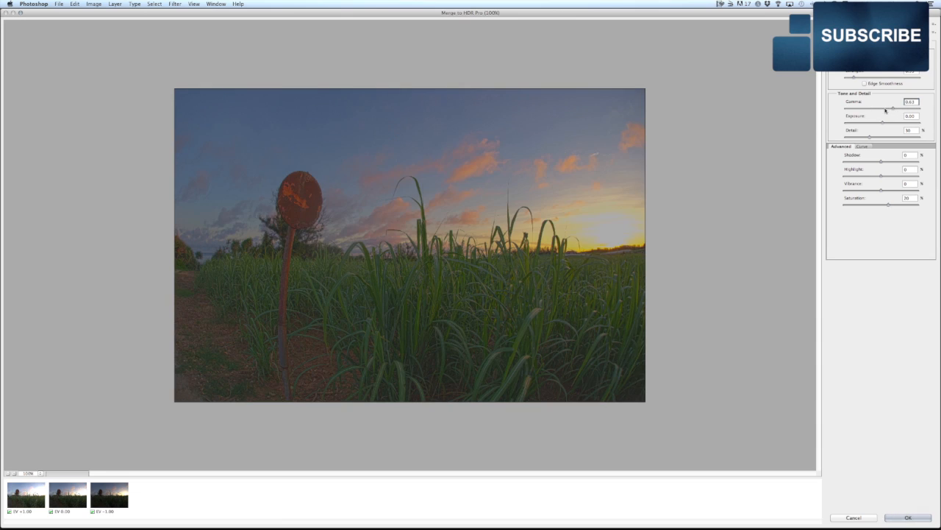
pyautogui.moveTo(885, 109); pyautogui.dragTo(886, 109)
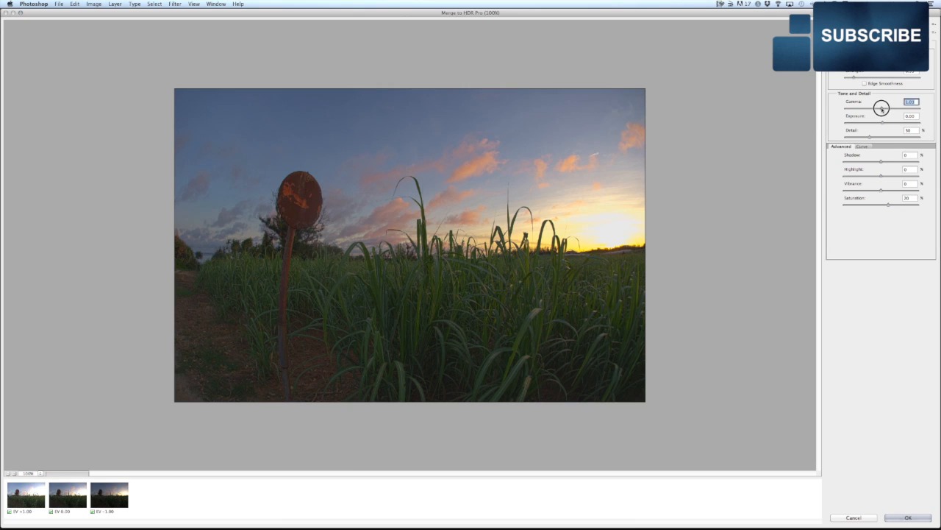
pyautogui.moveTo(879, 109); pyautogui.dragTo(912, 109)
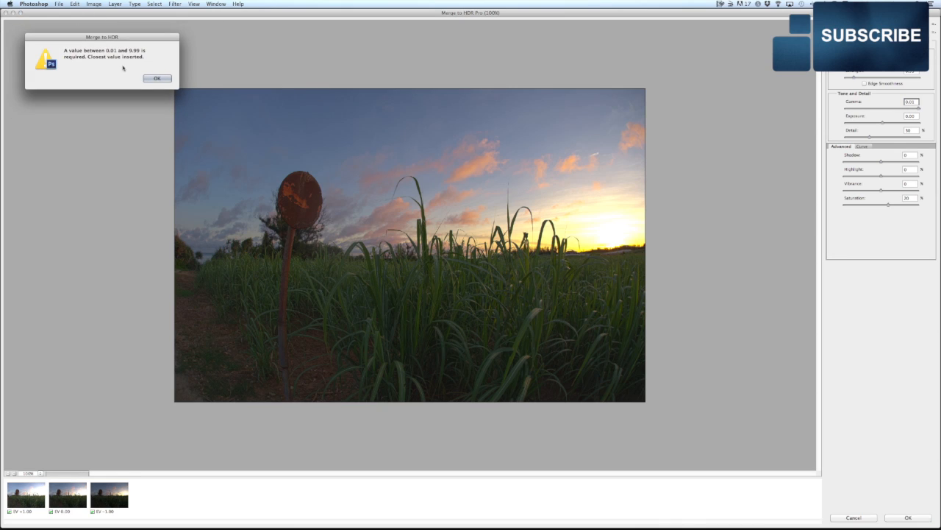
pyautogui.click(156, 78)
pyautogui.write('1')
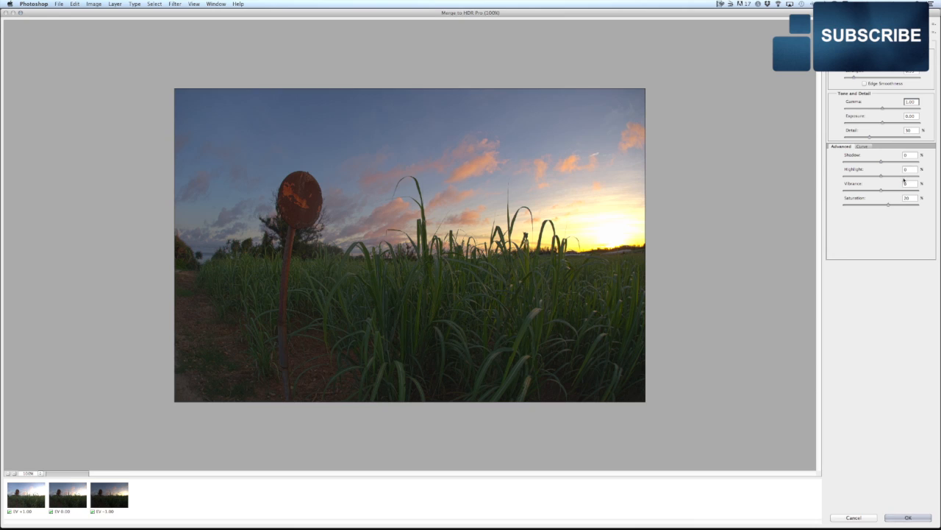
# Brighten the sunset-sky highlights and boost vibrance in the Advanced settings.
pyautogui.moveTo(881, 173); pyautogui.dragTo(871, 174)
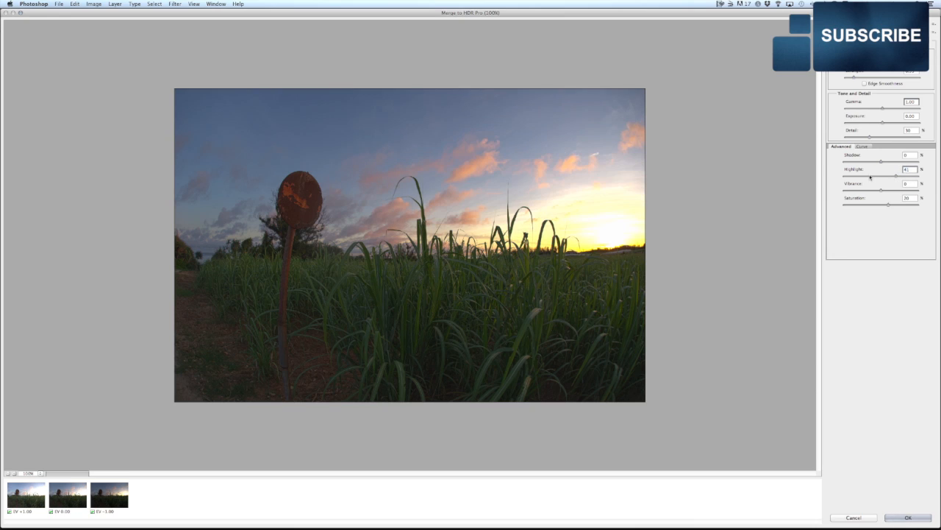
pyautogui.moveTo(894, 176); pyautogui.dragTo(881, 177)
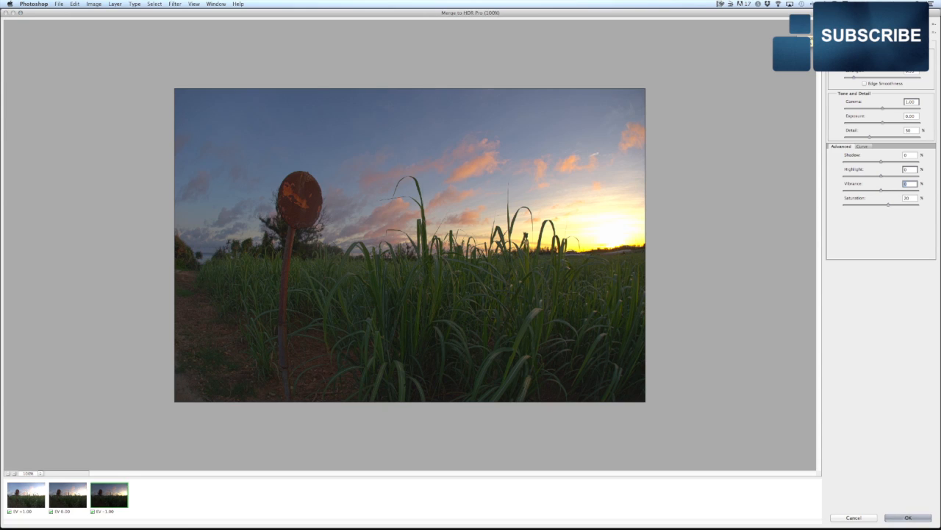
pyautogui.moveTo(834, 294)
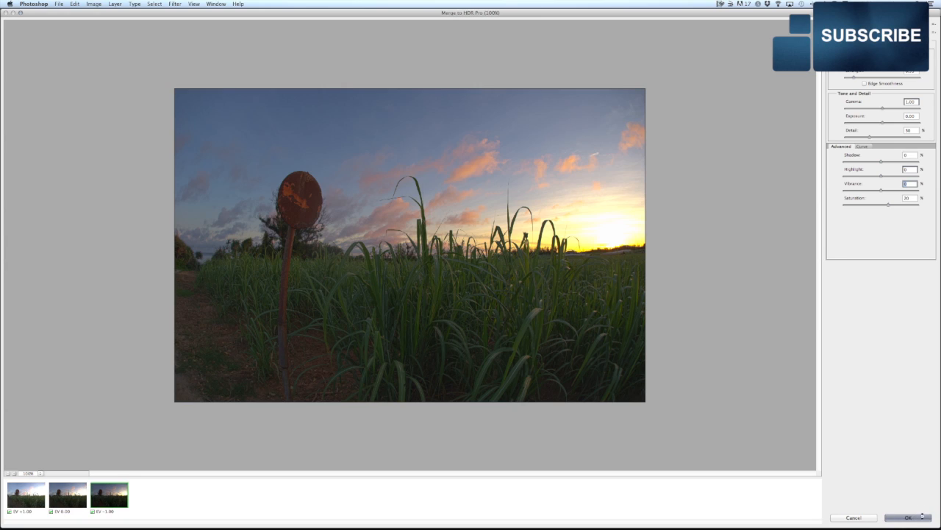
# Confirm Merge to HDR Pro with OK so the merged image opens as a document.
pyautogui.click(908, 518)
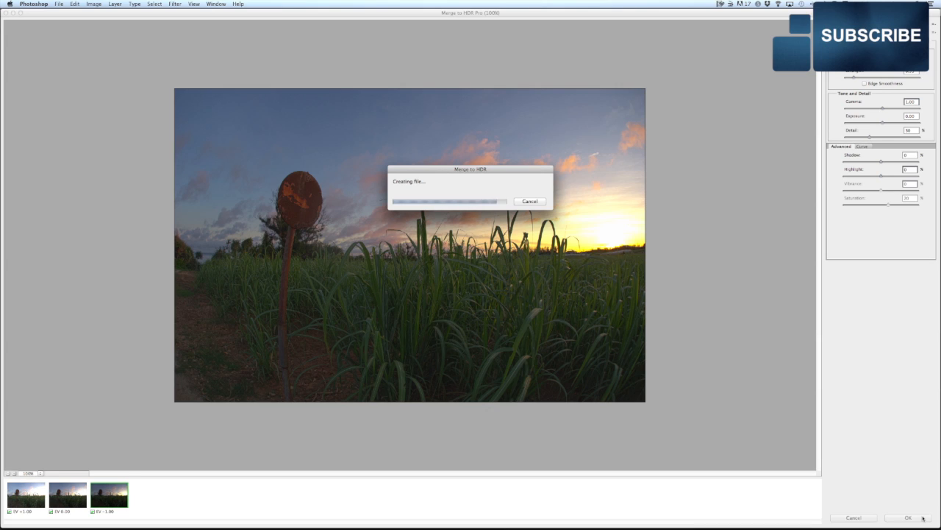
pyautogui.click(908, 518)
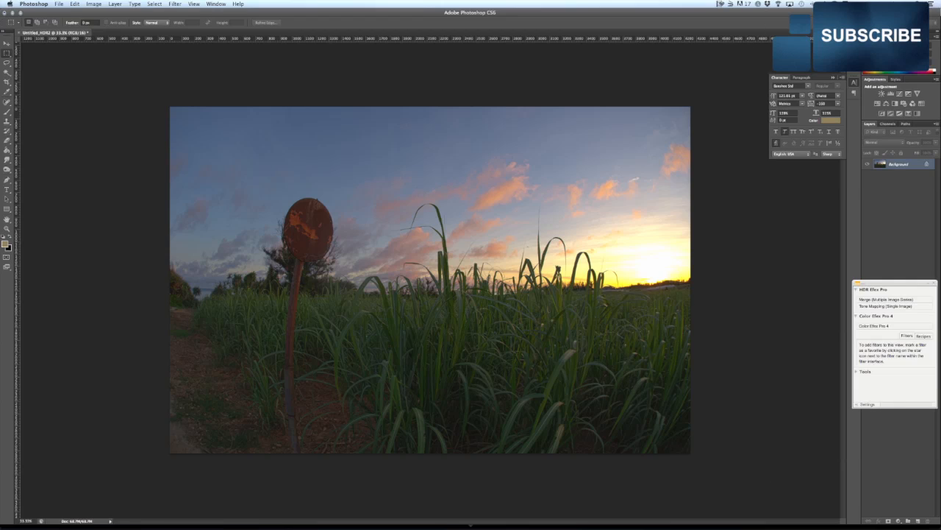
pyautogui.moveTo(106, 85)
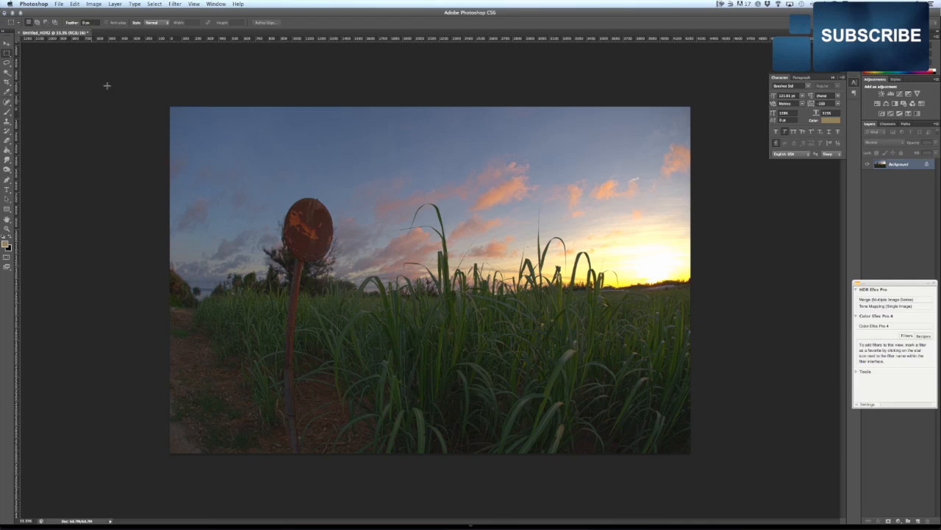
# Save the merged HDR image via File > Save.
pyautogui.click(59, 5)
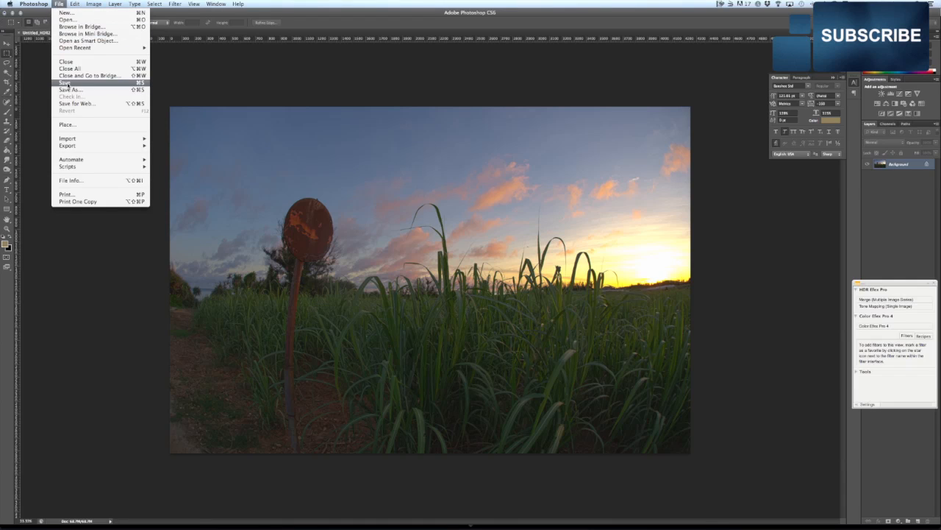
pyautogui.click(65, 83)
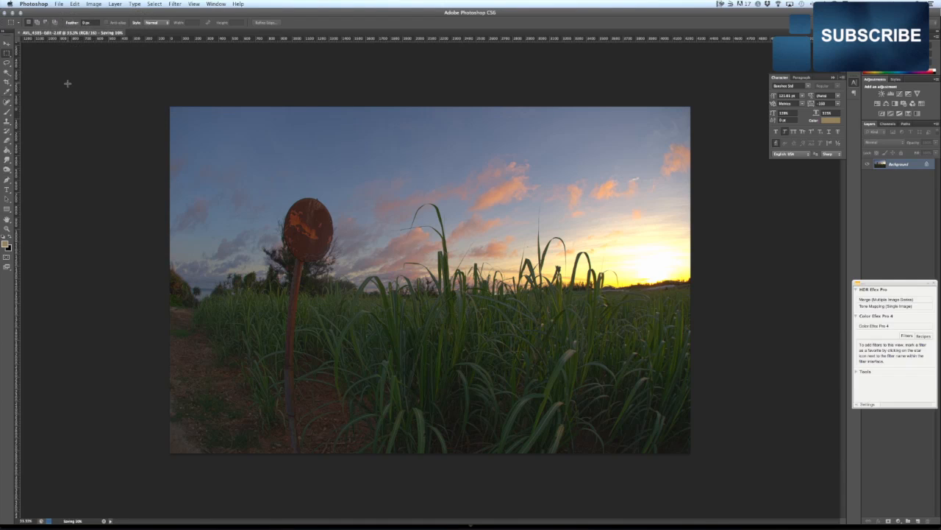
pyautogui.moveTo(471, 527)
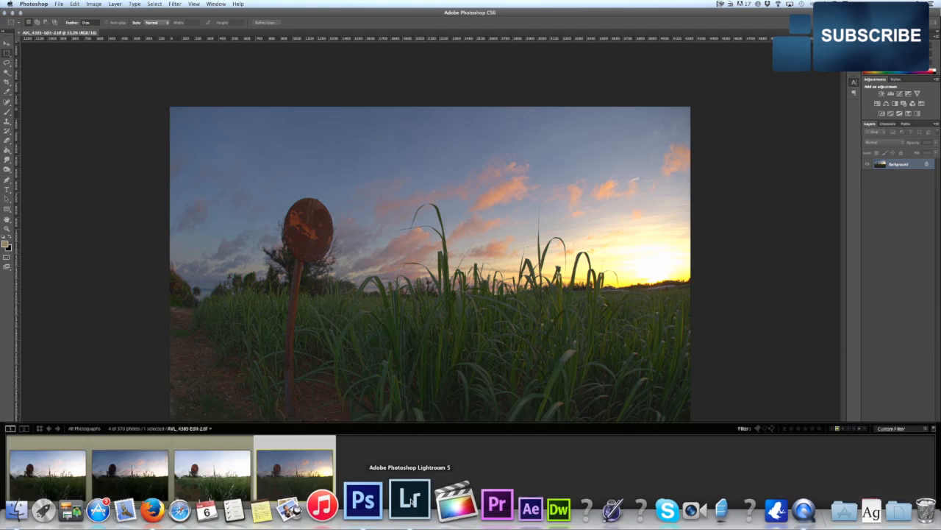
# Switch to Lightroom and select AVL_4385-Edit-2.tif in the filmstrip.
pyautogui.click(409, 504)
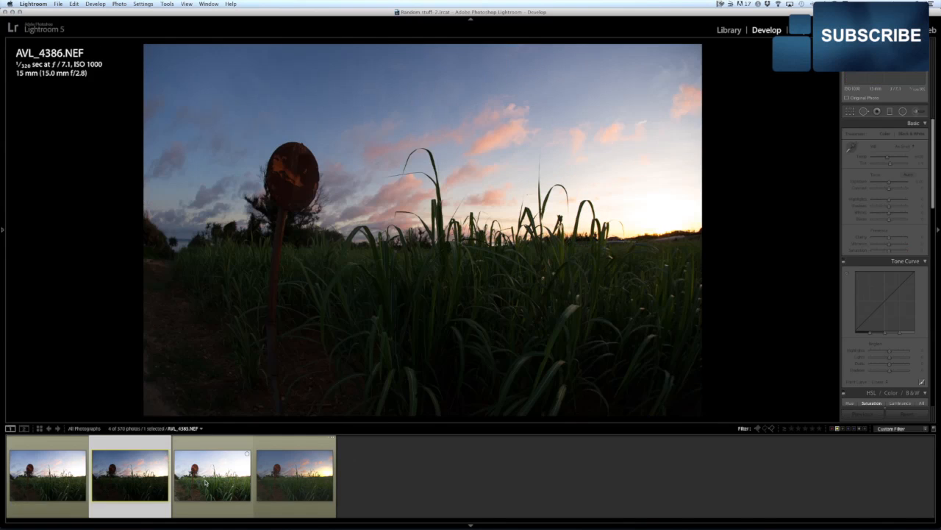
pyautogui.click(294, 473)
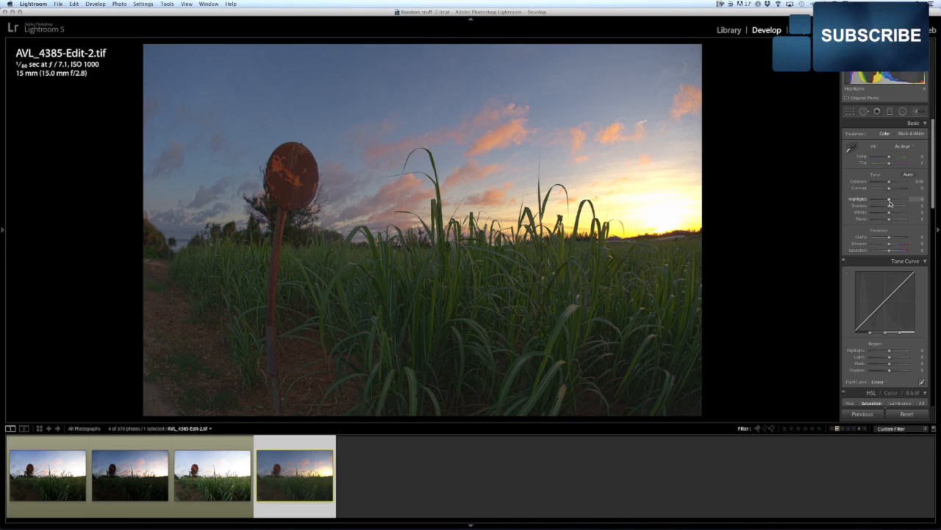
# Brighten the dark grass with Basic tone sliders and add contrast on the Tone Curve.
pyautogui.moveTo(890, 206); pyautogui.dragTo(900, 206)
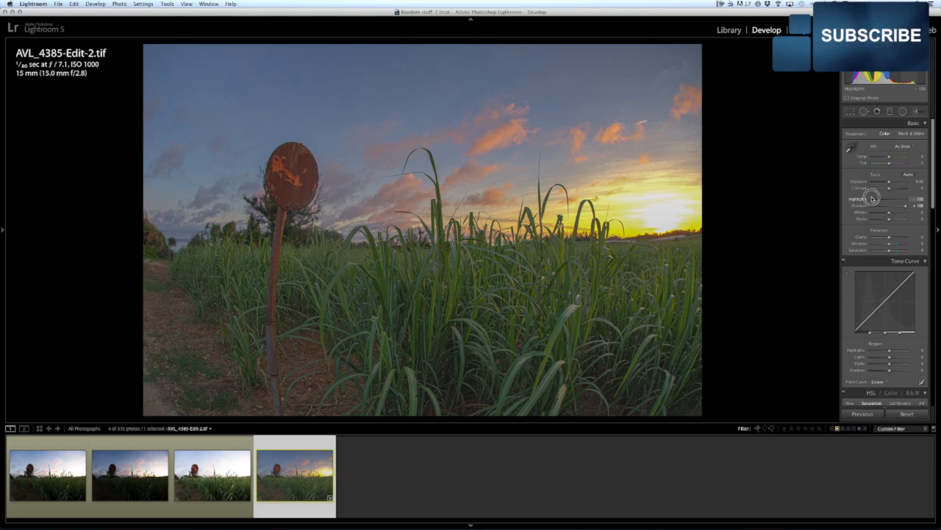
pyautogui.moveTo(900, 199); pyautogui.dragTo(889, 199)
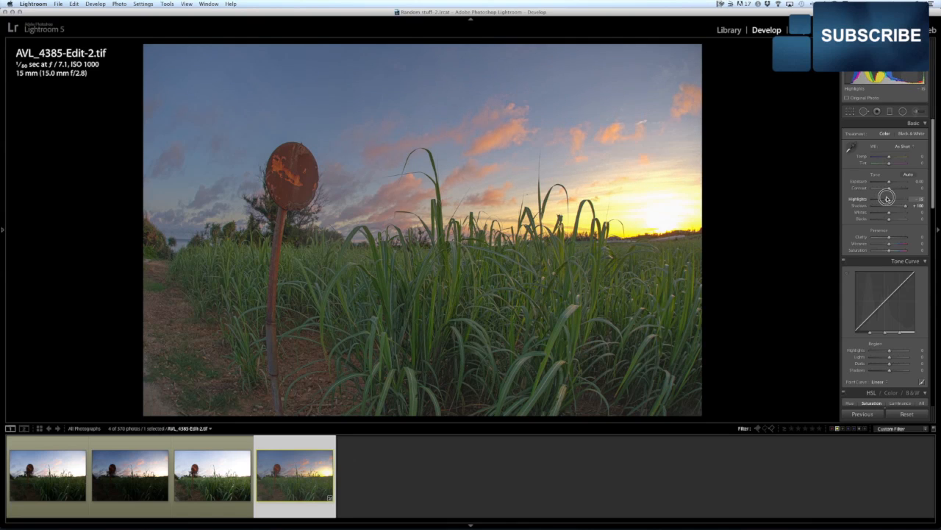
pyautogui.moveTo(890, 198); pyautogui.dragTo(882, 199)
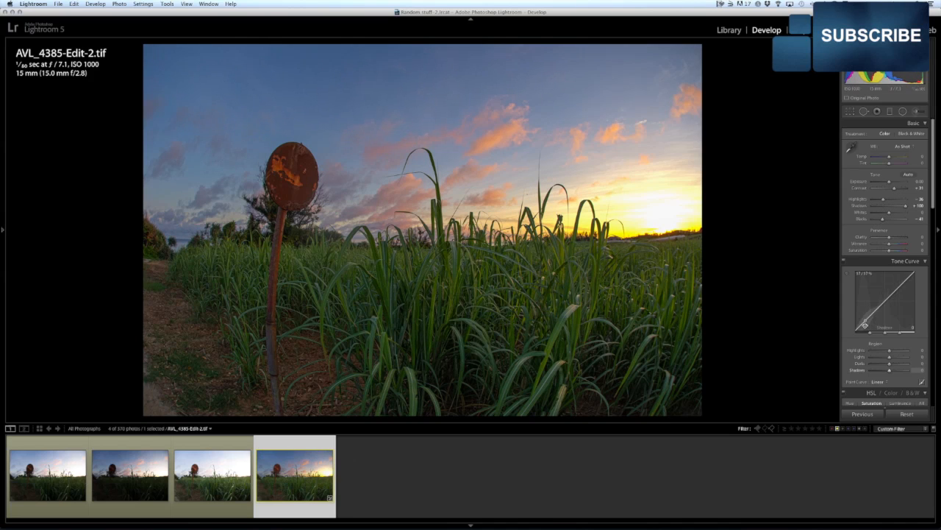
pyautogui.moveTo(868, 316); pyautogui.dragTo(867, 305)
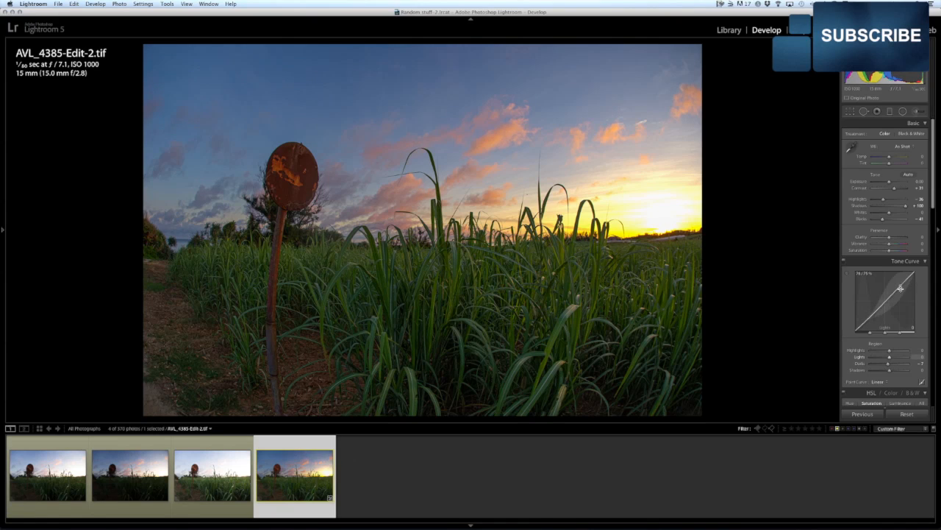
pyautogui.moveTo(890, 297); pyautogui.dragTo(900, 285)
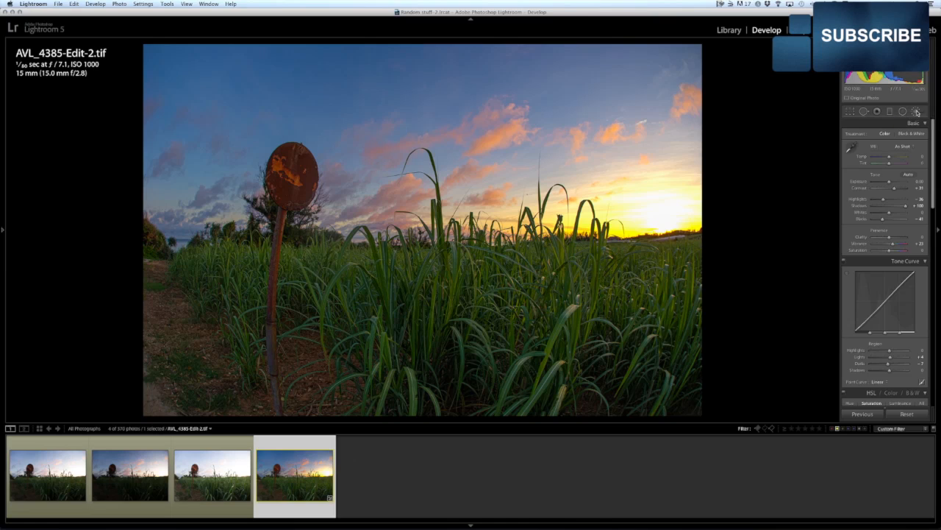
# Expand a further Develop panel for presence and colour adjustments.
pyautogui.click(918, 111)
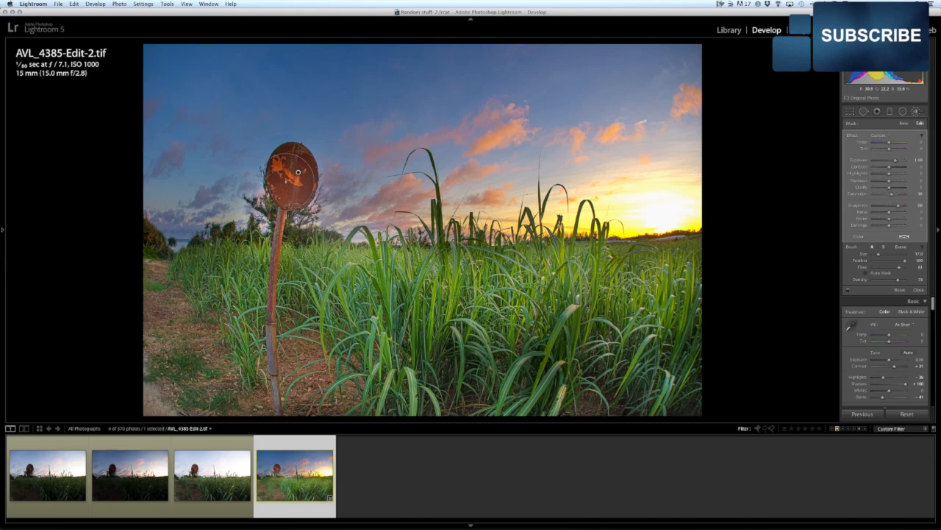
pyautogui.moveTo(712, 294)
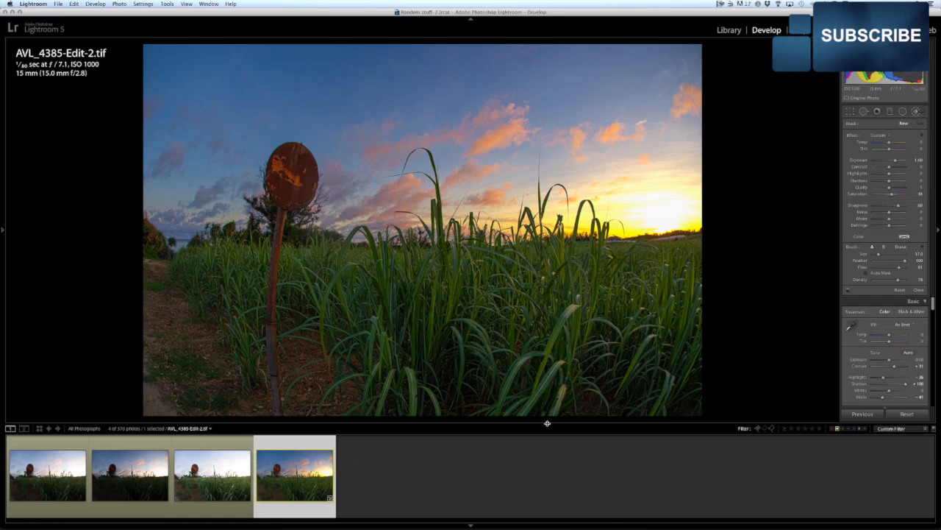
pyautogui.moveTo(435, 257)
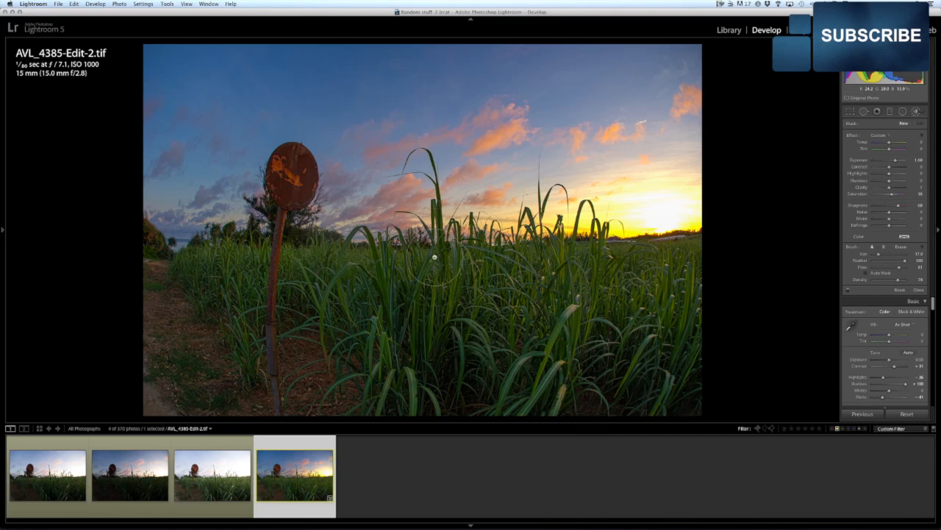
pyautogui.moveTo(703, 216)
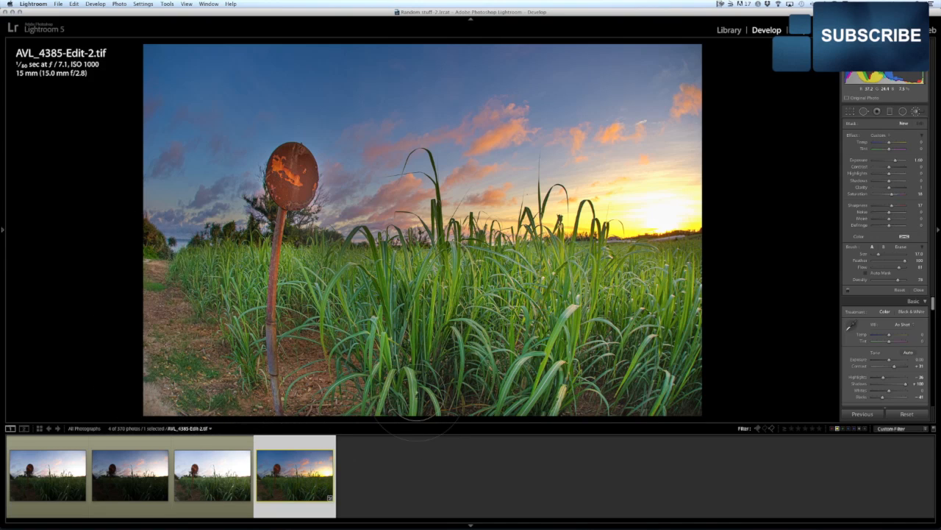
pyautogui.moveTo(691, 283)
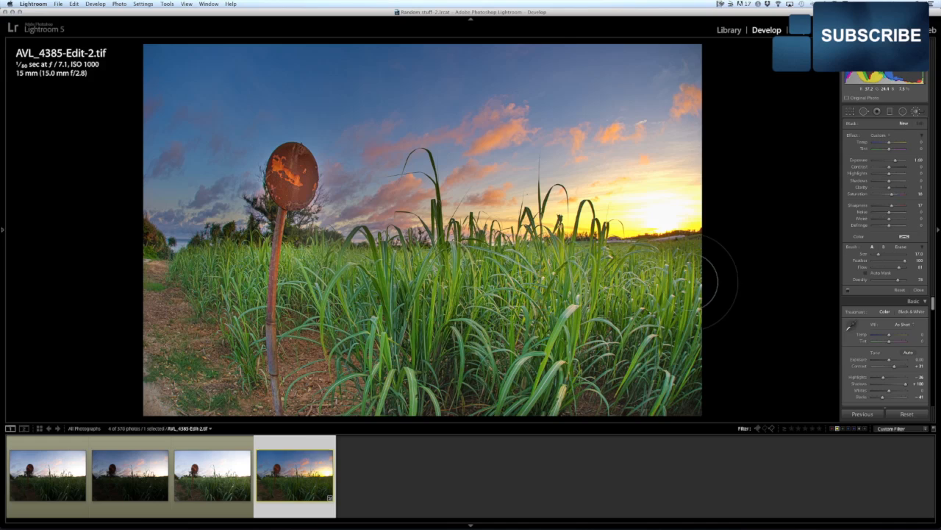